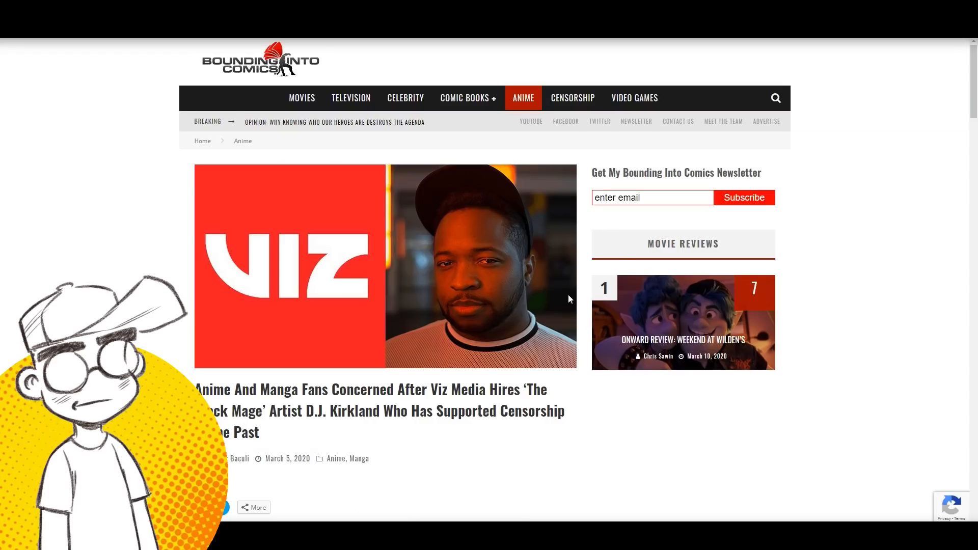
{"action": "mouse_move", "coordinate": [605, 397]}
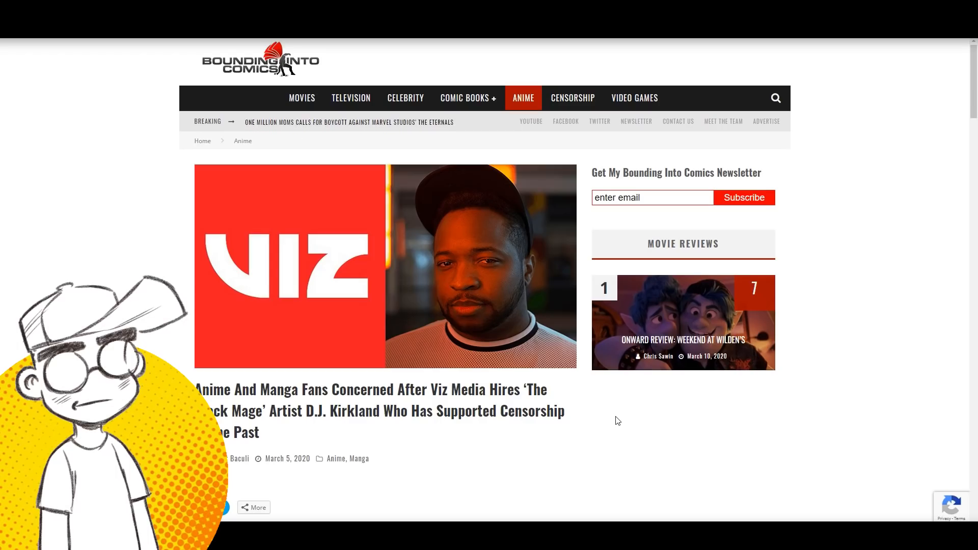
{"action": "mouse_move", "coordinate": [599, 418]}
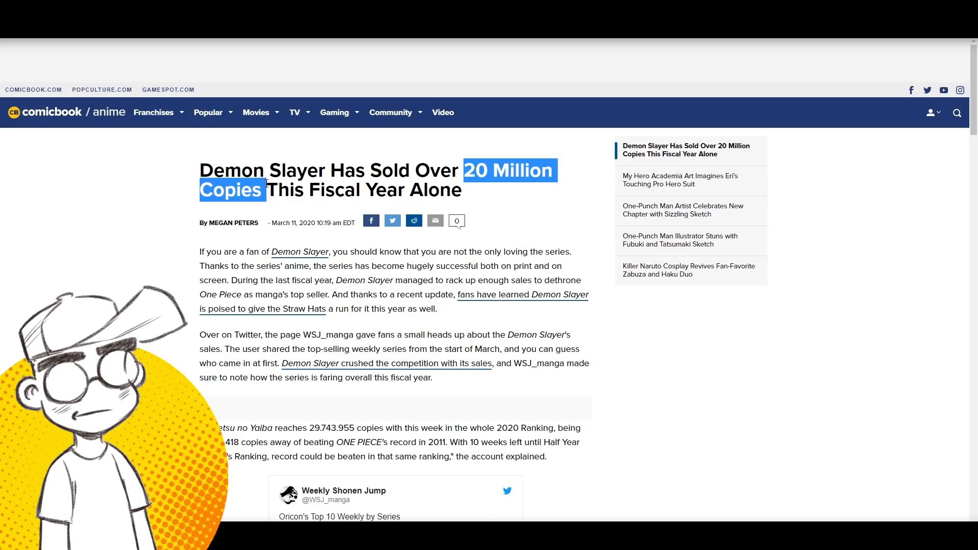
Scroll to the WSJ_manga quote and highlight the series name 'Kimetsu no Yaiba' within it
{"action": "scroll", "scroll_direction": "down", "scroll_amount": 3}
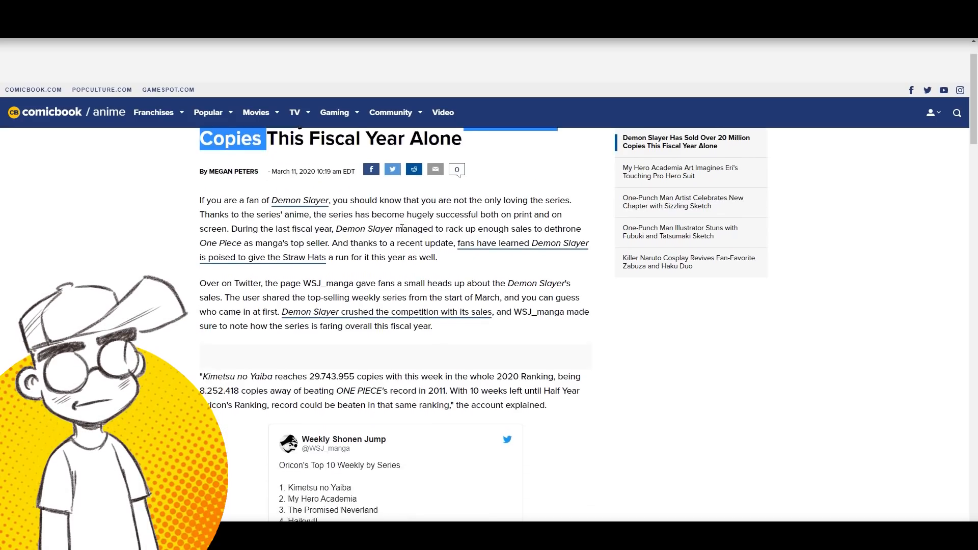
{"action": "scroll", "scroll_direction": "down", "scroll_amount": 3}
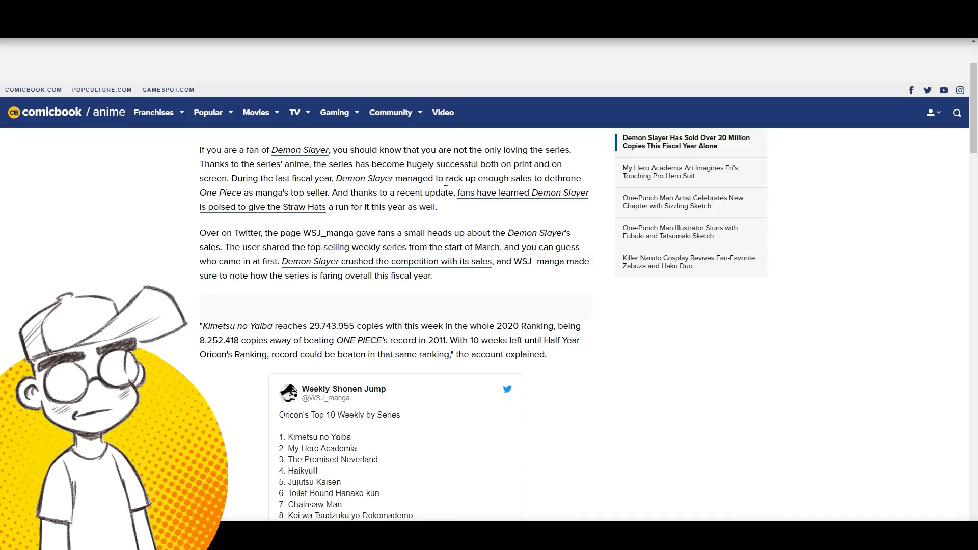
{"action": "left_click_drag", "start_coordinate": [446, 178], "coordinate": [330, 193]}
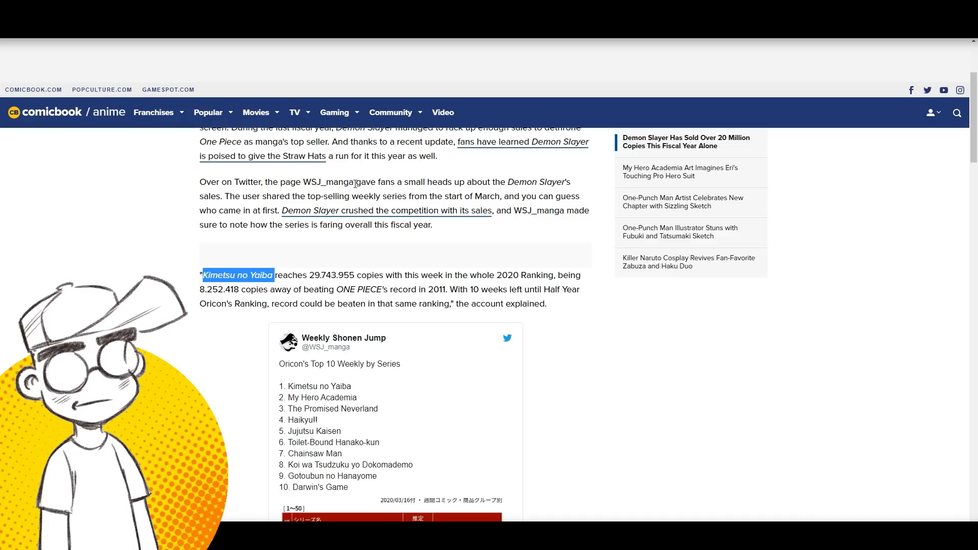
{"action": "mouse_move", "coordinate": [552, 184]}
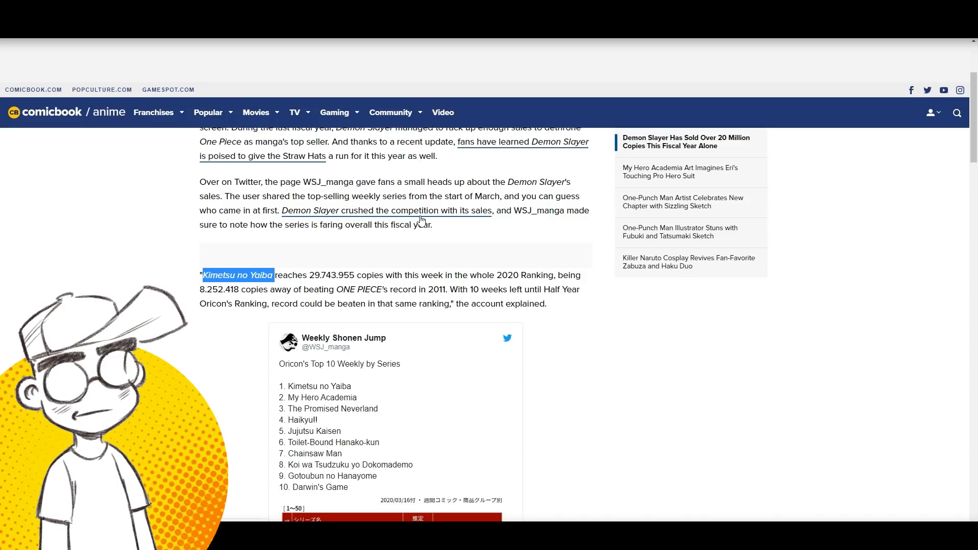
{"action": "mouse_move", "coordinate": [281, 230]}
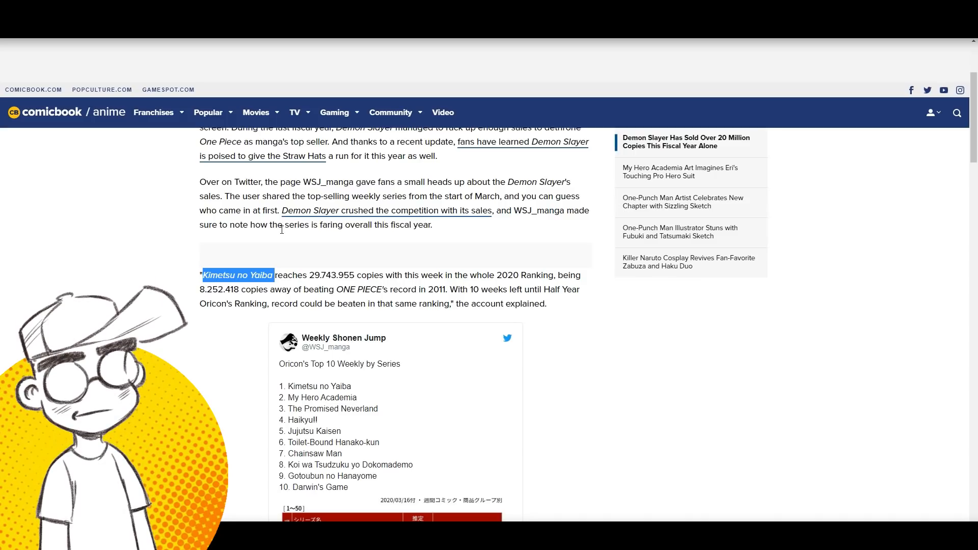
{"action": "scroll", "scroll_direction": "down", "scroll_amount": 3}
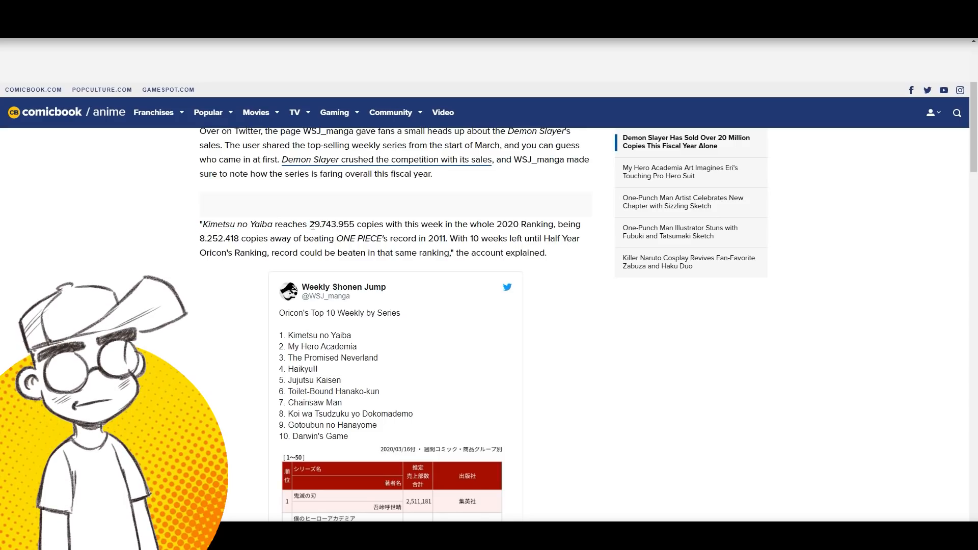
{"action": "double_click", "coordinate": [315, 224]}
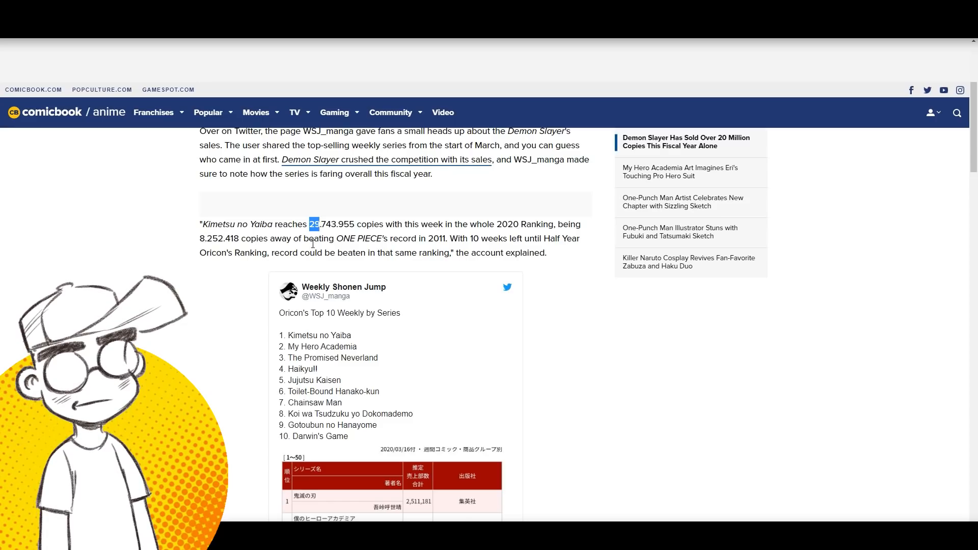
{"action": "left_click_drag", "start_coordinate": [335, 239], "coordinate": [460, 238]}
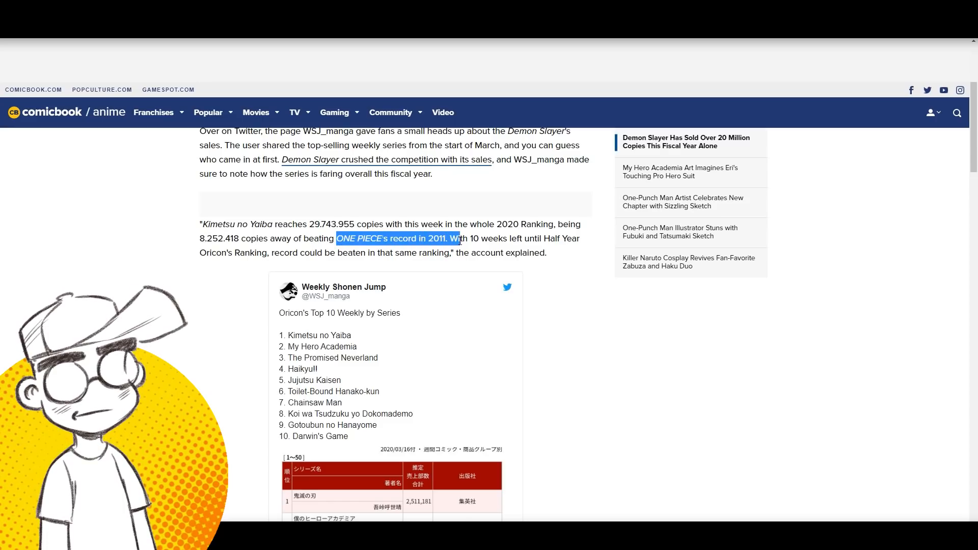
{"action": "left_click_drag", "start_coordinate": [457, 238], "coordinate": [554, 253]}
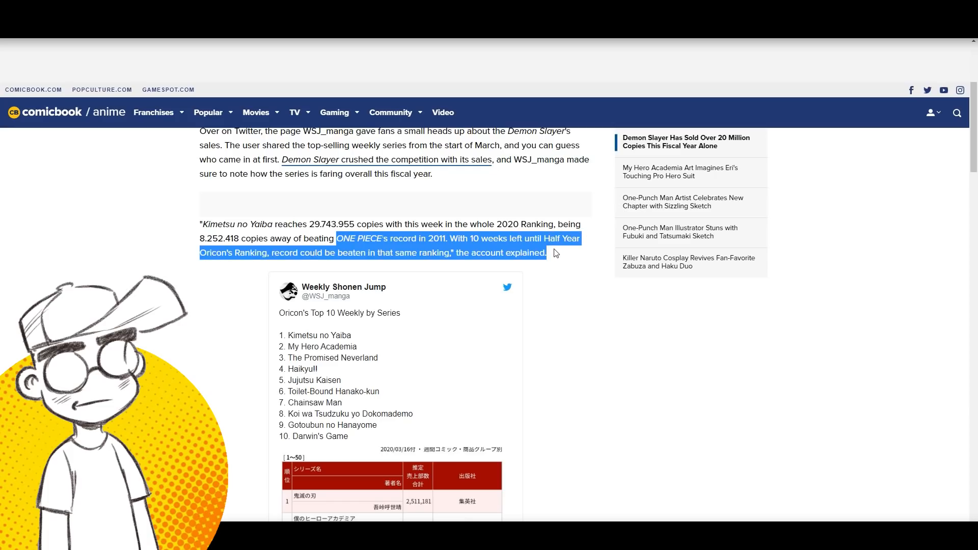
{"action": "left_click", "coordinate": [287, 260]}
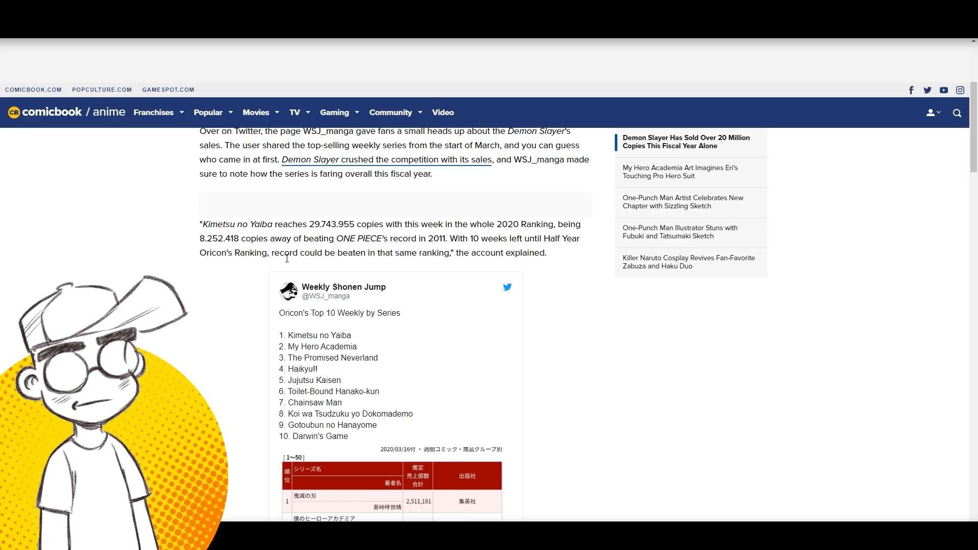
{"action": "scroll", "scroll_direction": "down", "scroll_amount": 3}
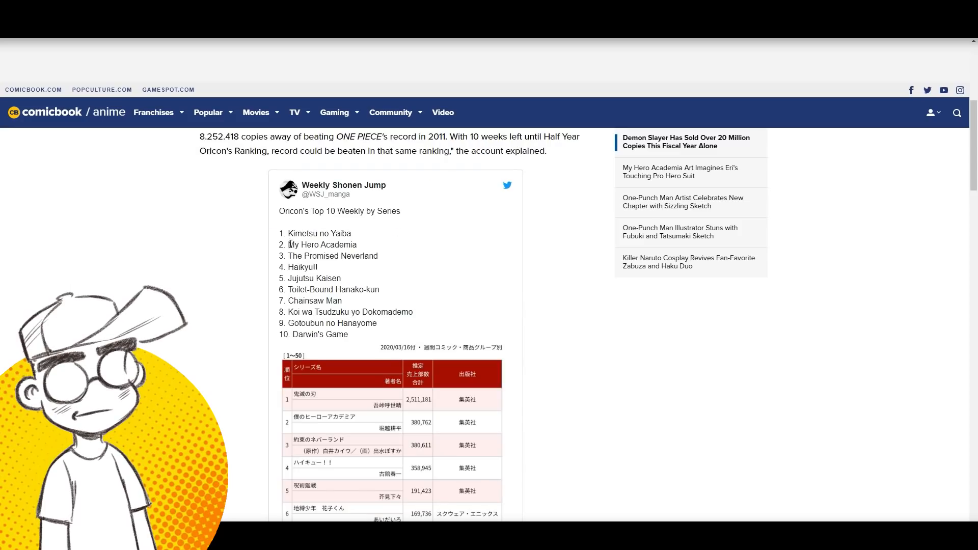
{"action": "scroll", "scroll_direction": "down", "scroll_amount": 3}
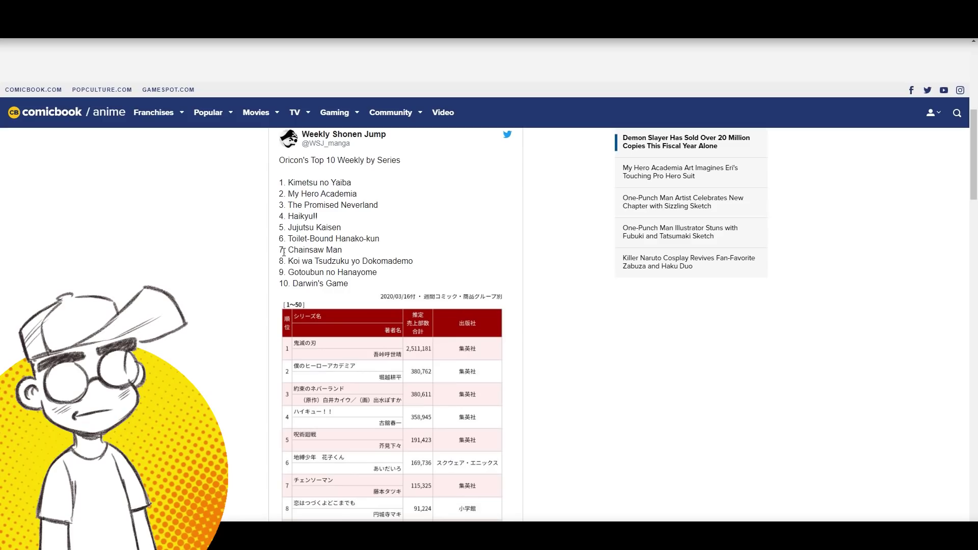
{"action": "scroll", "scroll_direction": "down", "scroll_amount": 3}
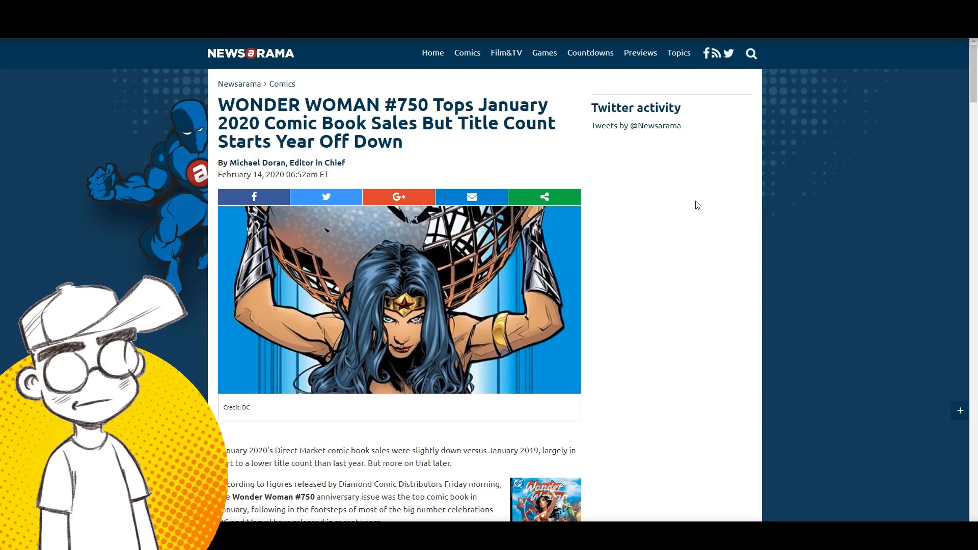
Scroll through the Newsarama January 2020 market share charts and back up before returning to comicbook.com
{"action": "scroll", "scroll_direction": "down", "scroll_amount": 3}
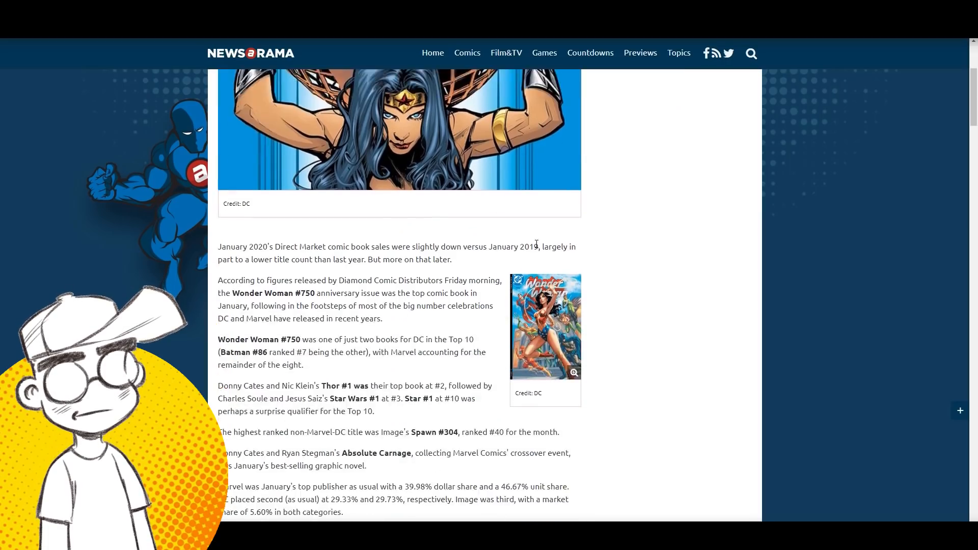
{"action": "scroll", "scroll_direction": "down", "scroll_amount": 3}
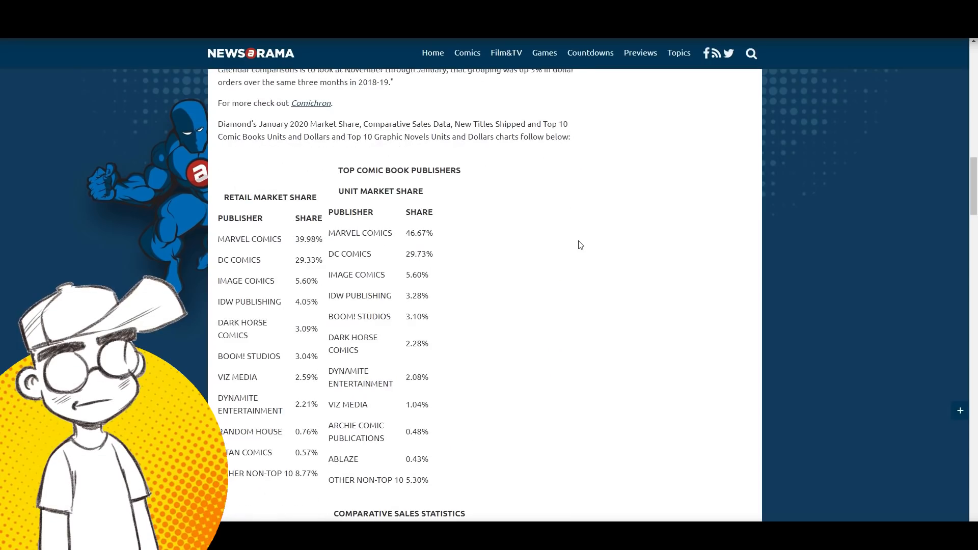
{"action": "scroll", "scroll_direction": "up", "scroll_amount": 3}
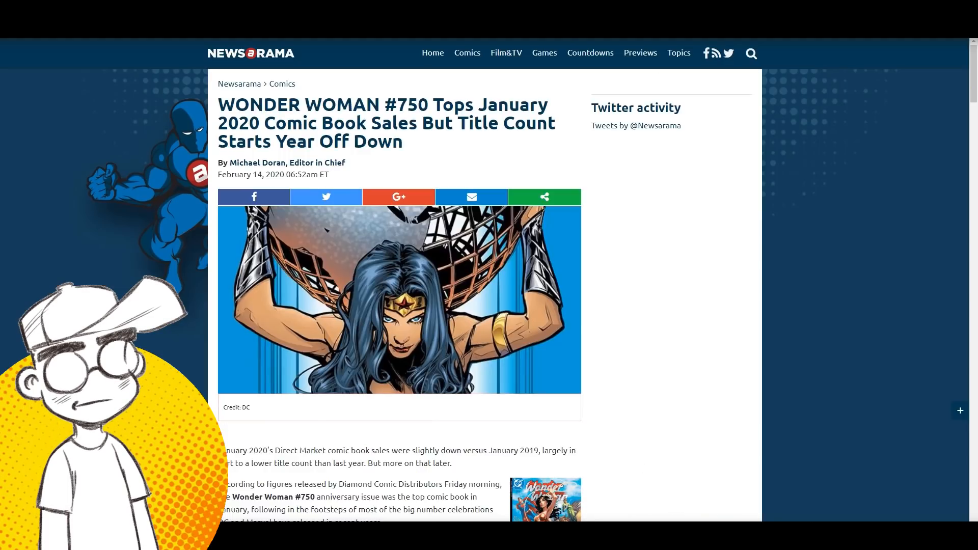
{"action": "scroll", "scroll_direction": "down", "scroll_amount": 3}
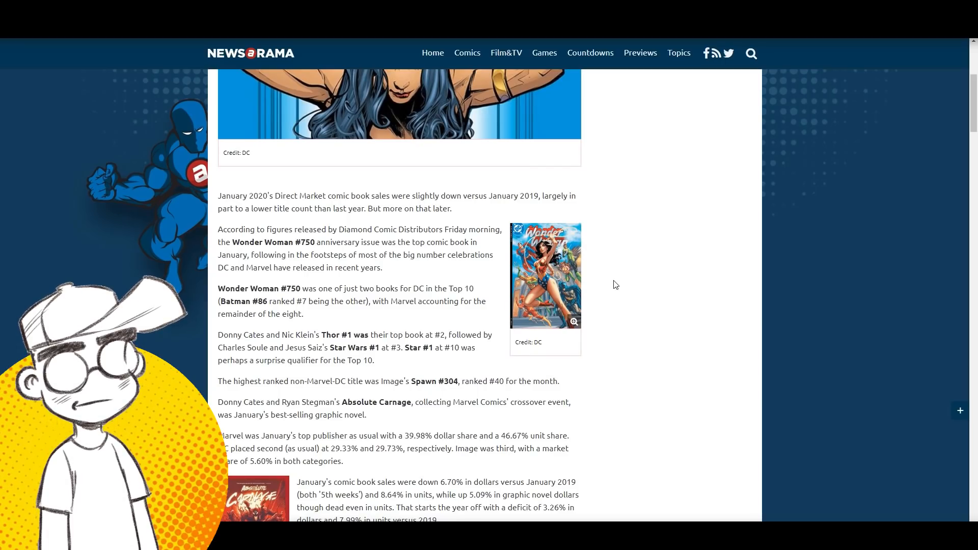
{"action": "scroll", "scroll_direction": "up", "scroll_amount": 3}
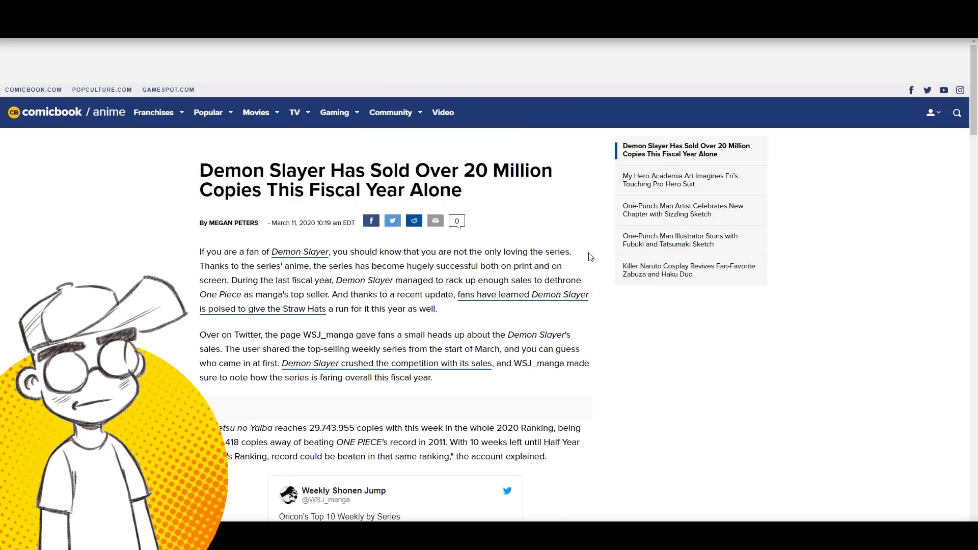
{"action": "mouse_move", "coordinate": [616, 295]}
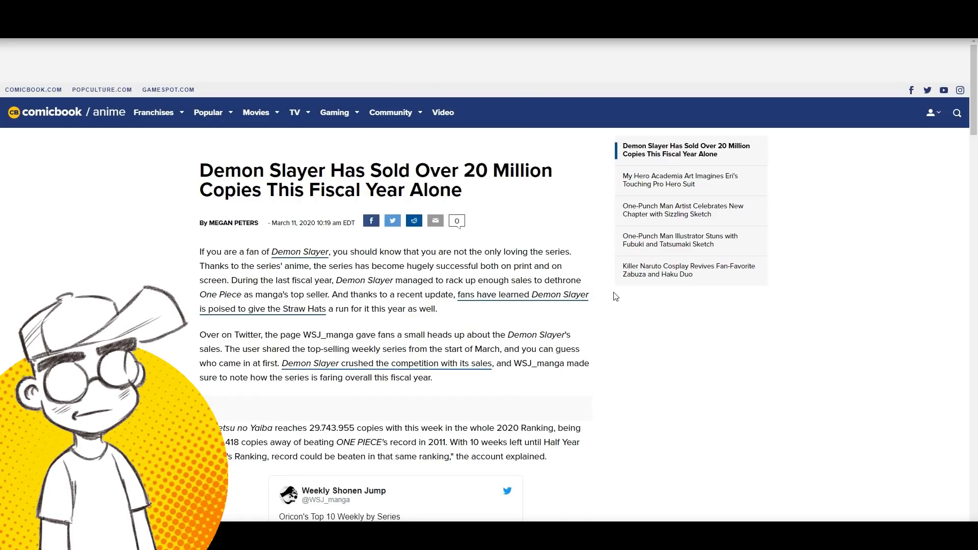